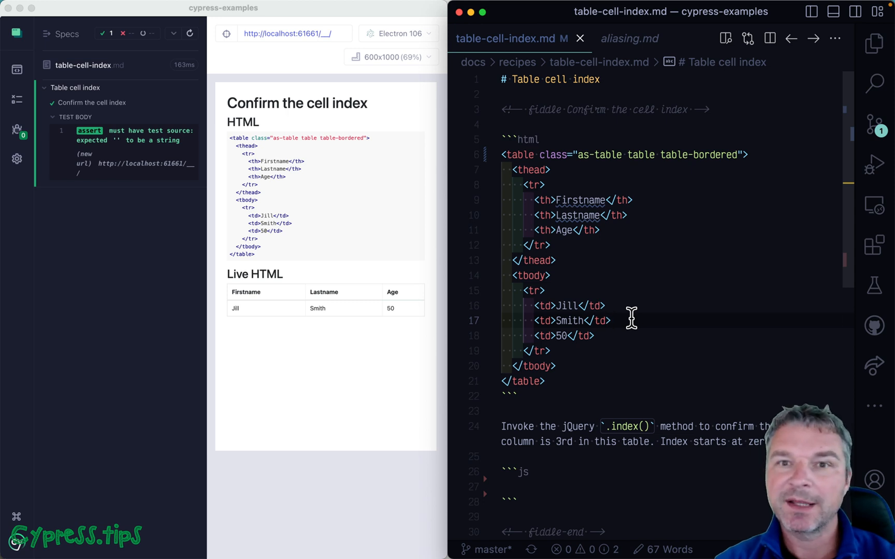
# Step: Add cy.contains('table thead th', 'Age') to the js block and highlight the header cells
pyautogui.click(613, 320)
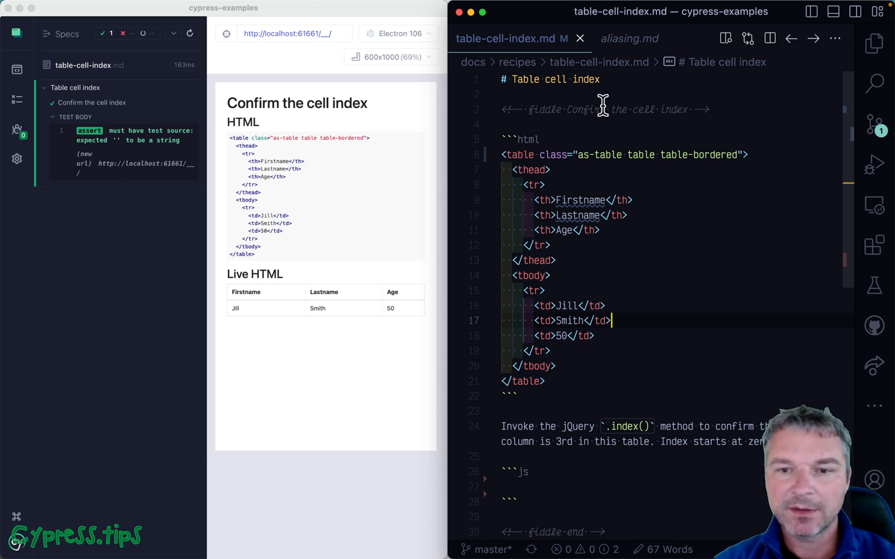
pyautogui.moveTo(403, 304)
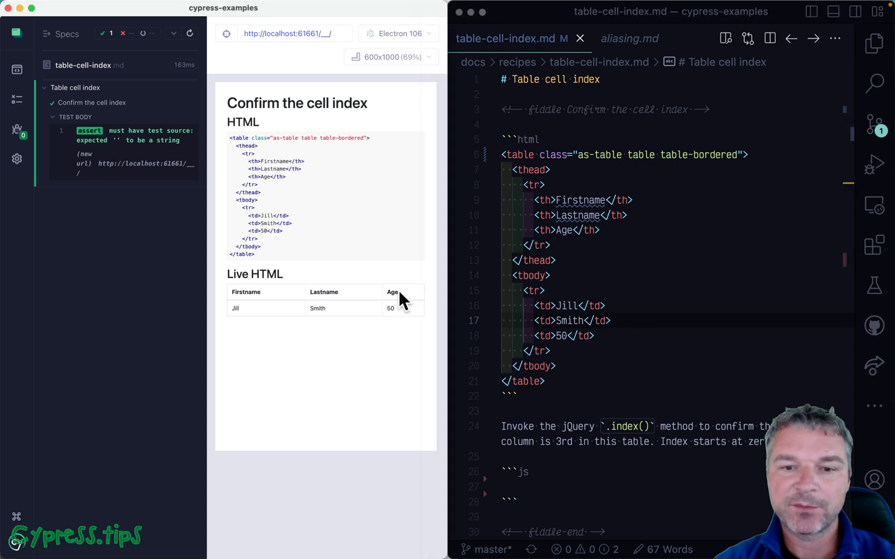
pyautogui.moveTo(385, 300)
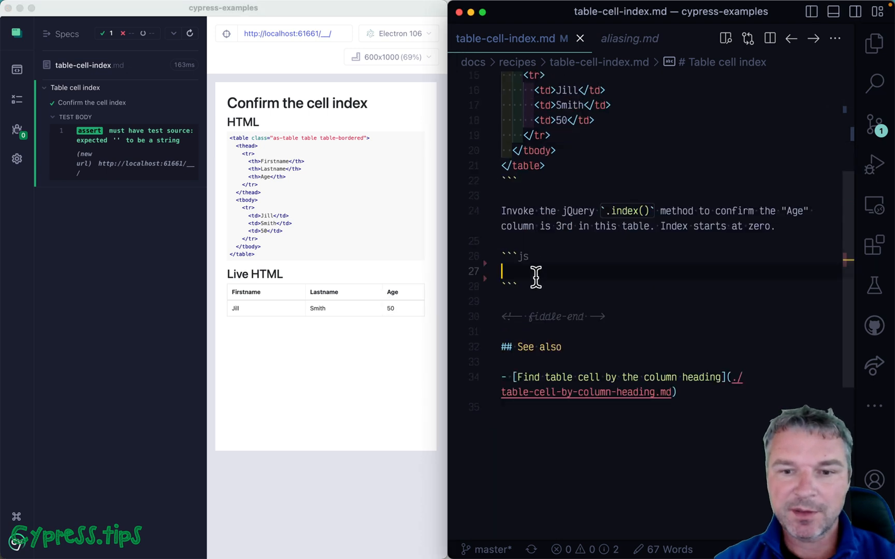
pyautogui.write('cy')
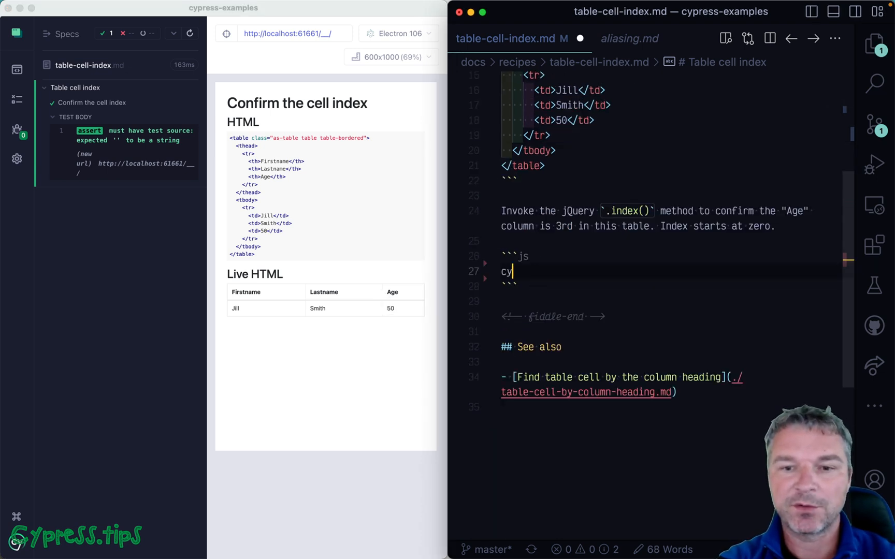
pyautogui.write('.ge')
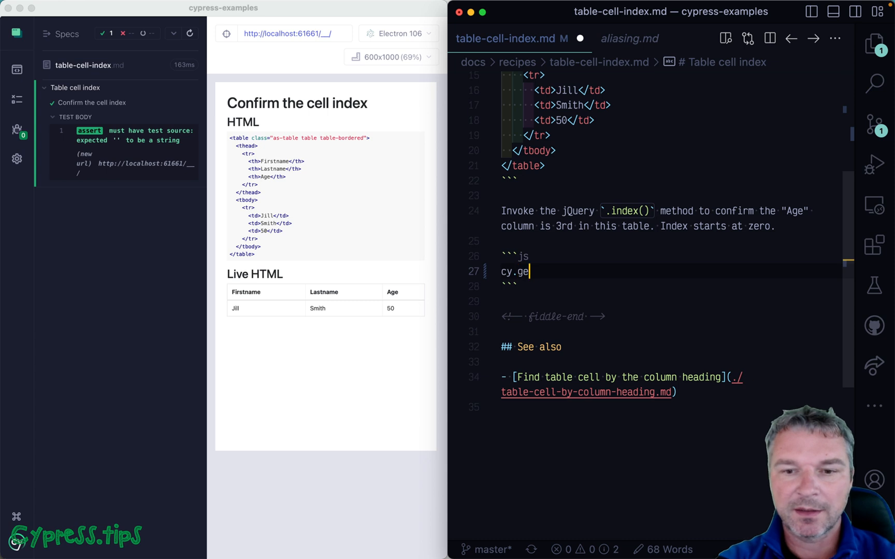
pyautogui.write("contains('ta')")
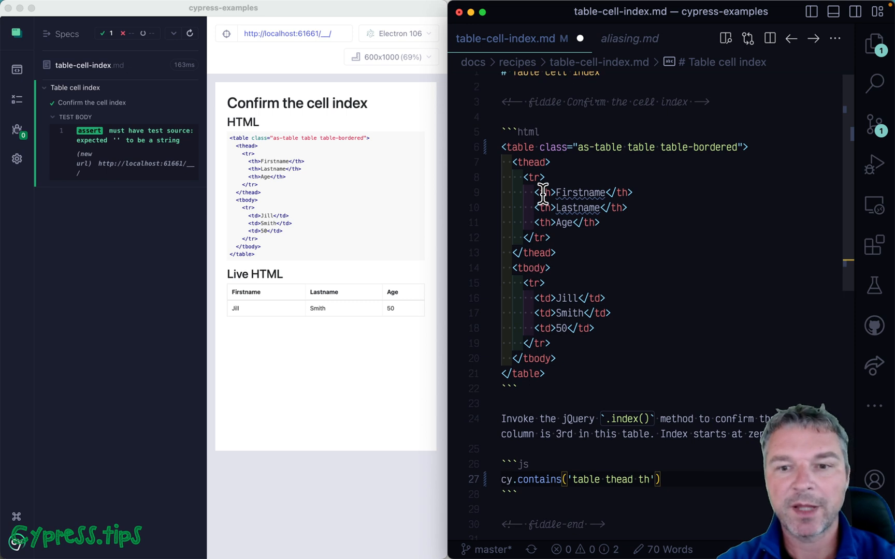
pyautogui.scroll(-3)
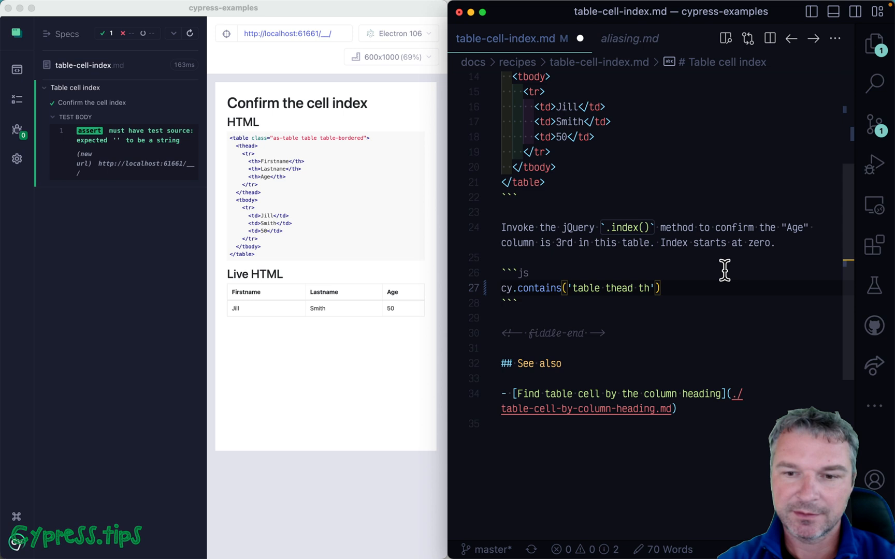
pyautogui.write(", 'Age'")
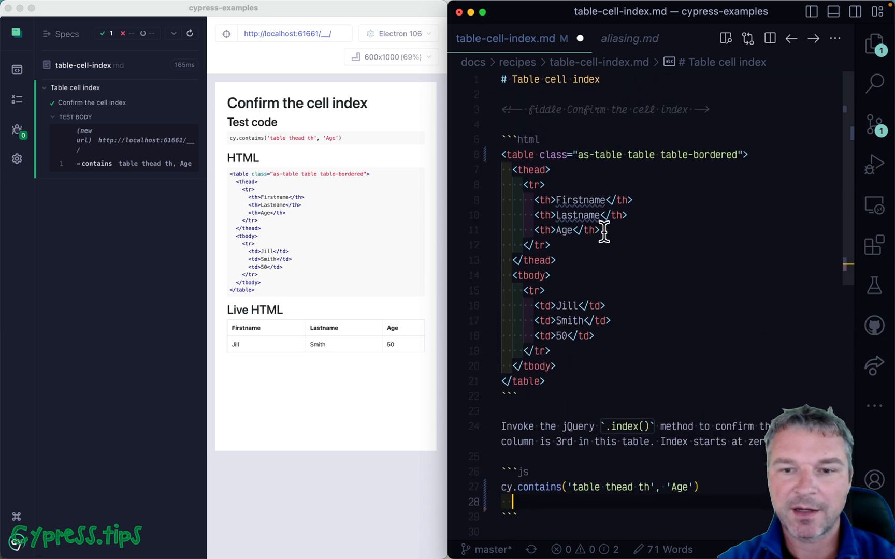
pyautogui.moveTo(599, 230); pyautogui.dragTo(534, 200)
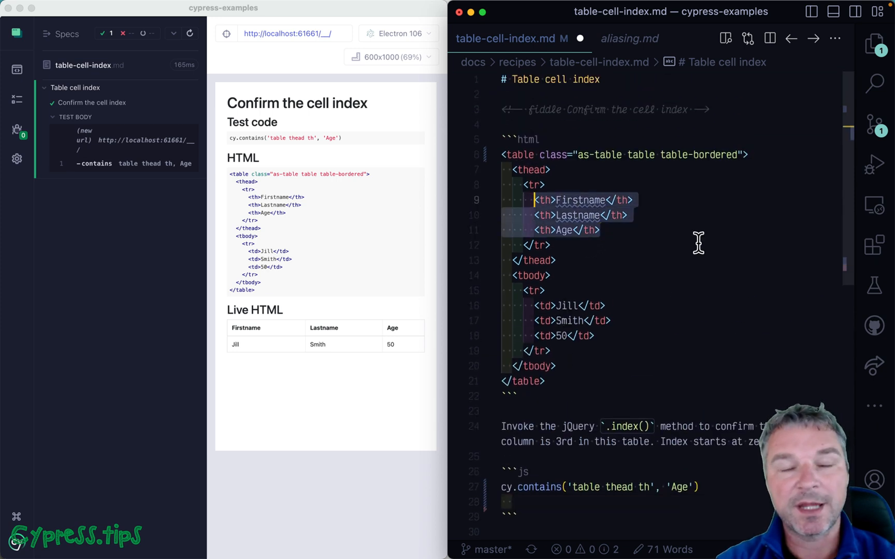
pyautogui.moveTo(547, 185)
pyautogui.write(".invoke('")
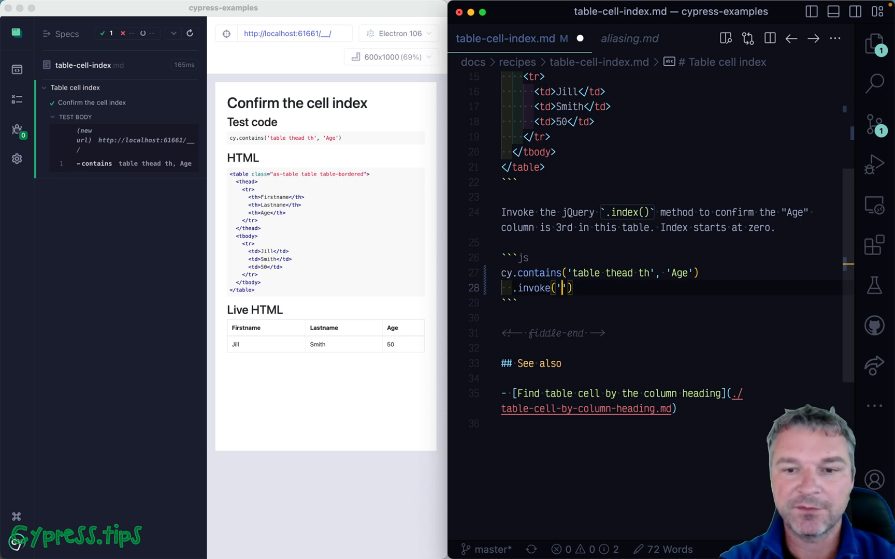
# Step: Chain .invoke('index') and .should('be.a', 'number') onto the Age header lookup
pyautogui.write('index')
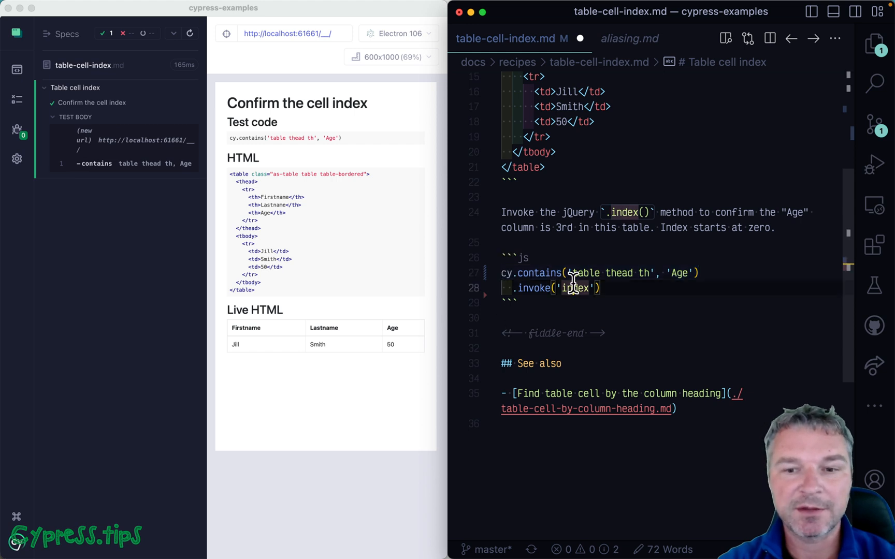
pyautogui.press('Backspace')
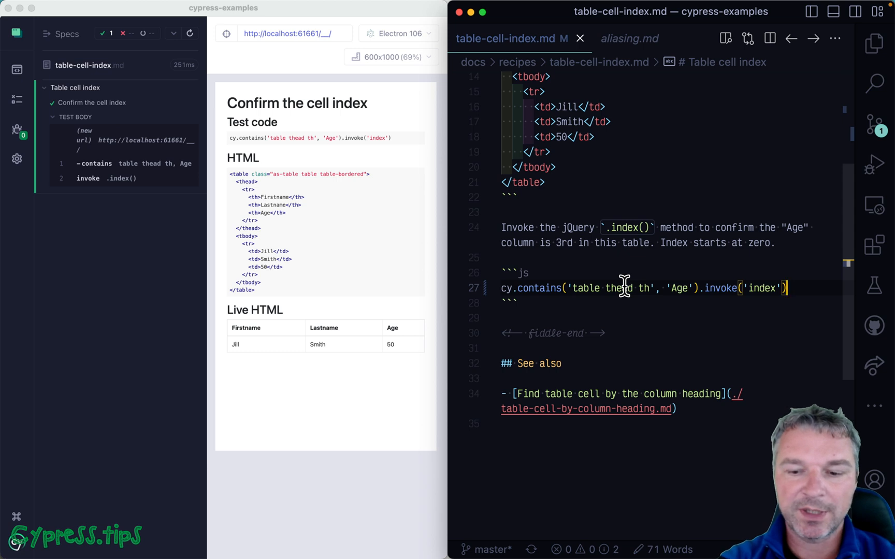
pyautogui.write(".should('be.a', 'number")
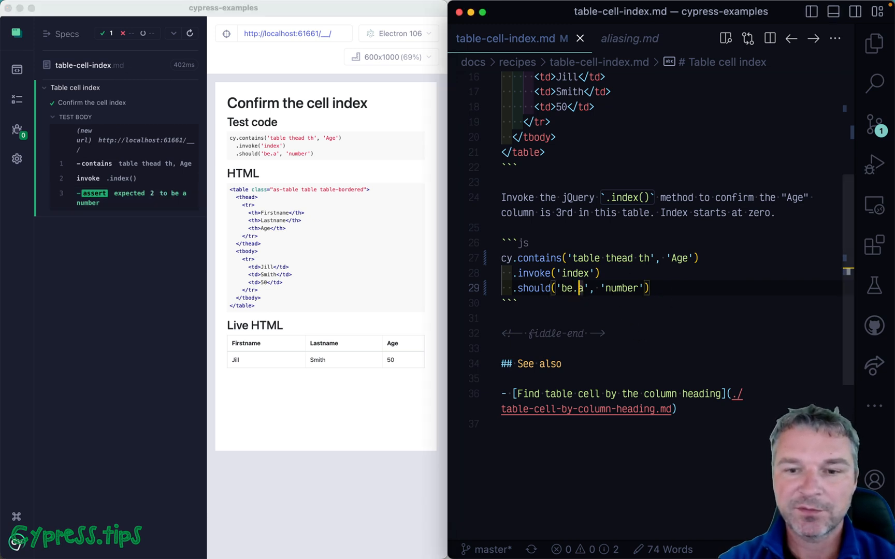
# Step: Briefly try an equality assertion on the index, then revert and start a new line
pyautogui.write('equal')
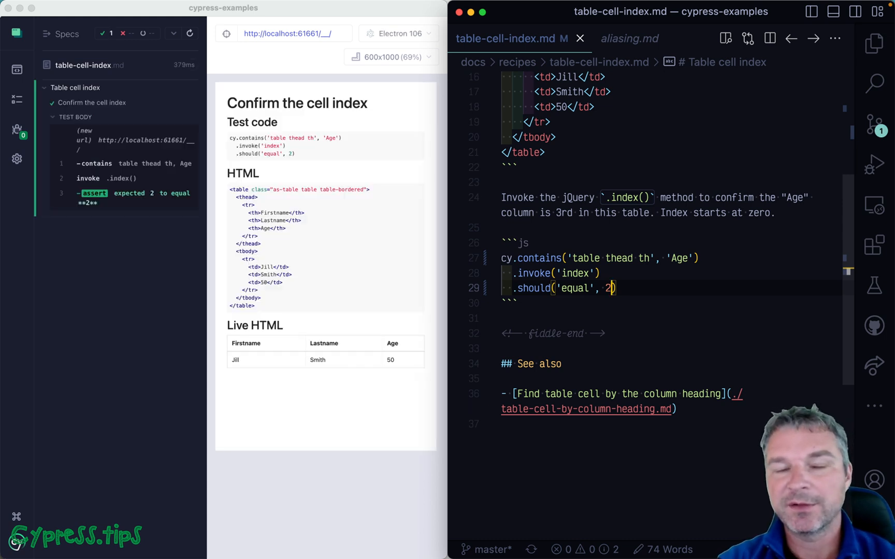
pyautogui.write('3')
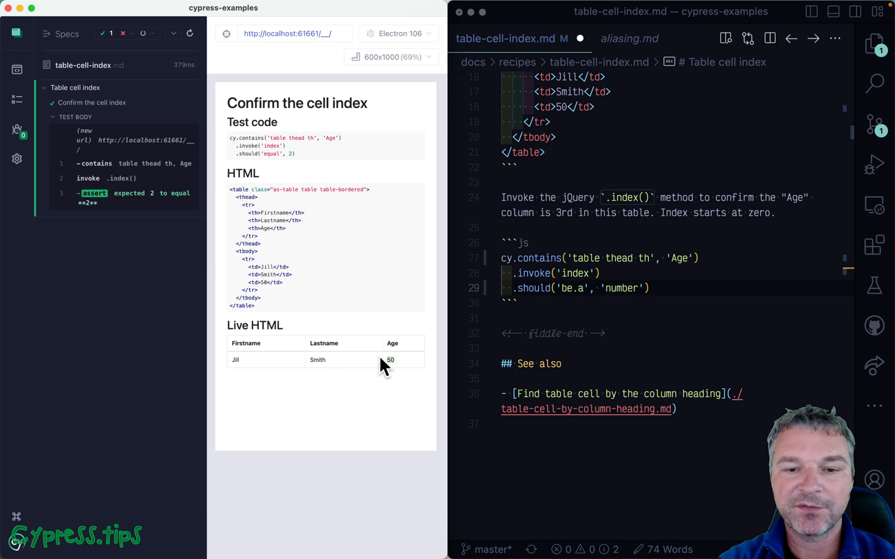
pyautogui.moveTo(256, 377)
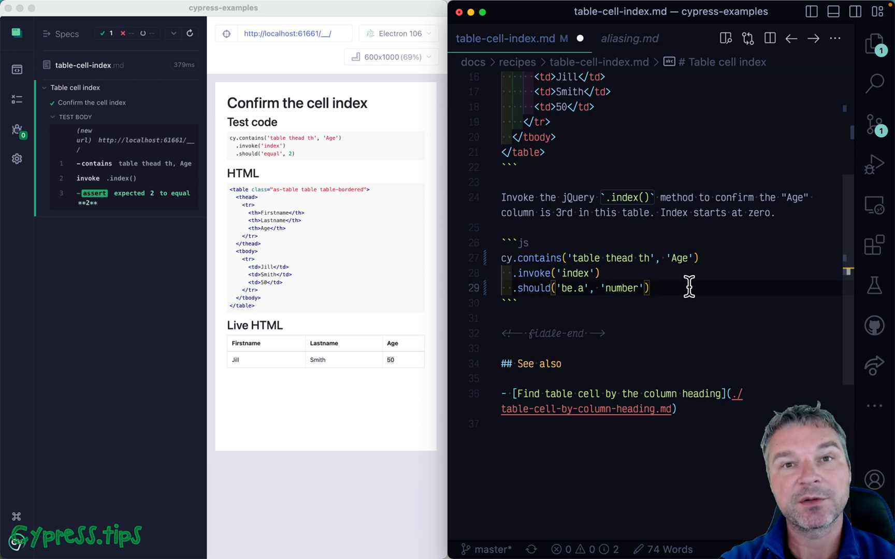
pyautogui.press('Enter')
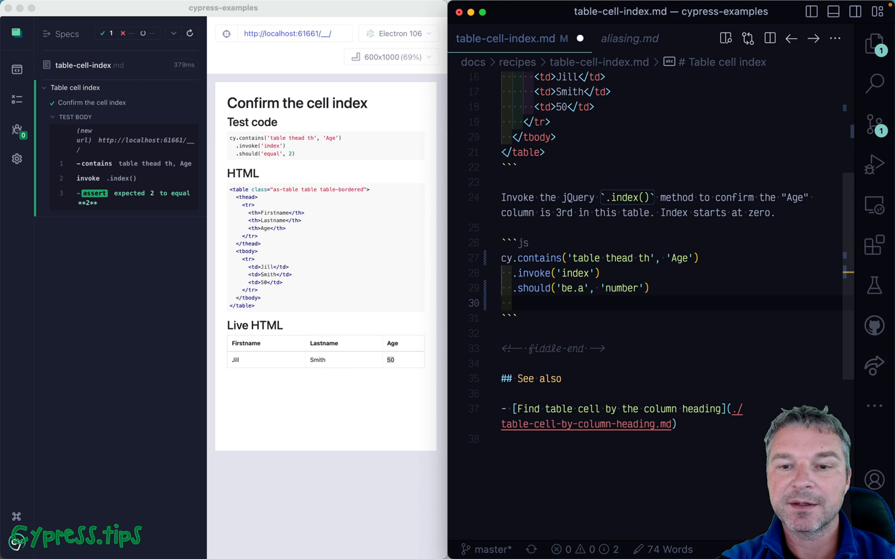
# Step: Add .then(ageIndex => { cy.contains('table tbody tr', 'Jill').contains('td', '50') })
pyautogui.write('.then')
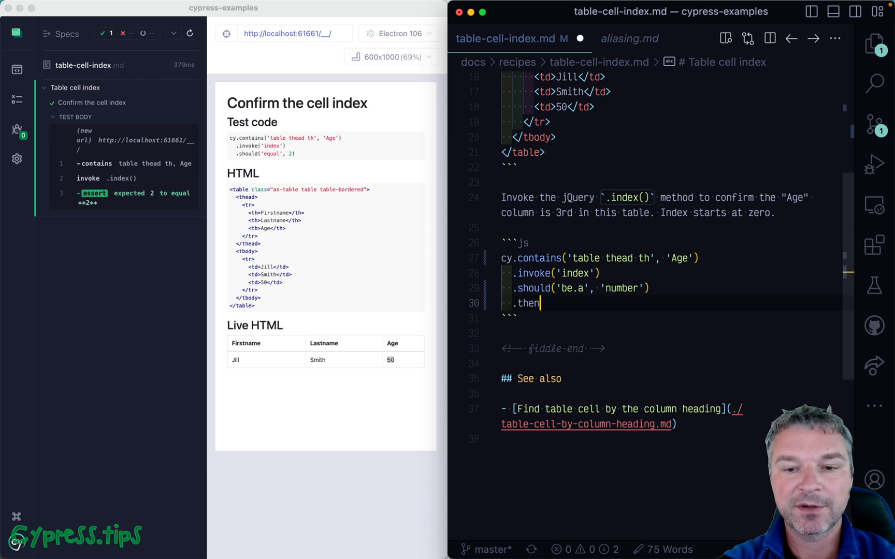
pyautogui.write('()')
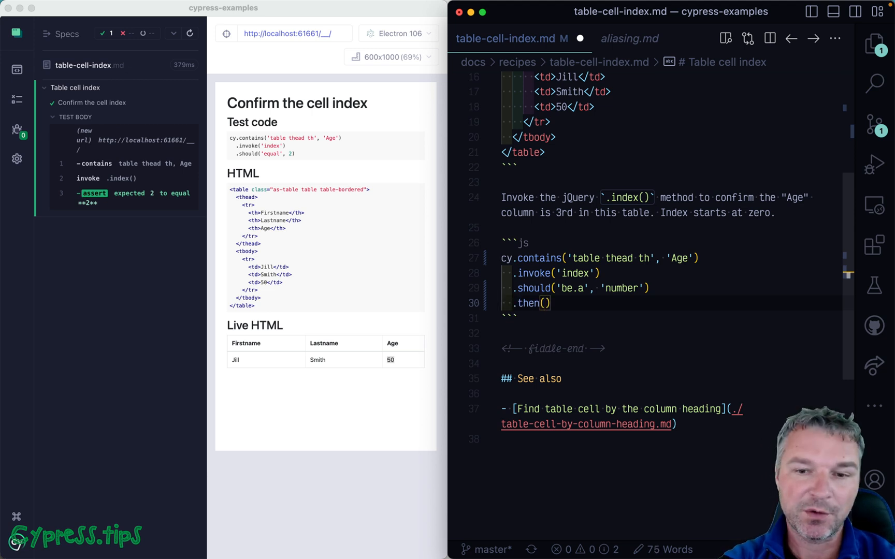
pyautogui.write('age')
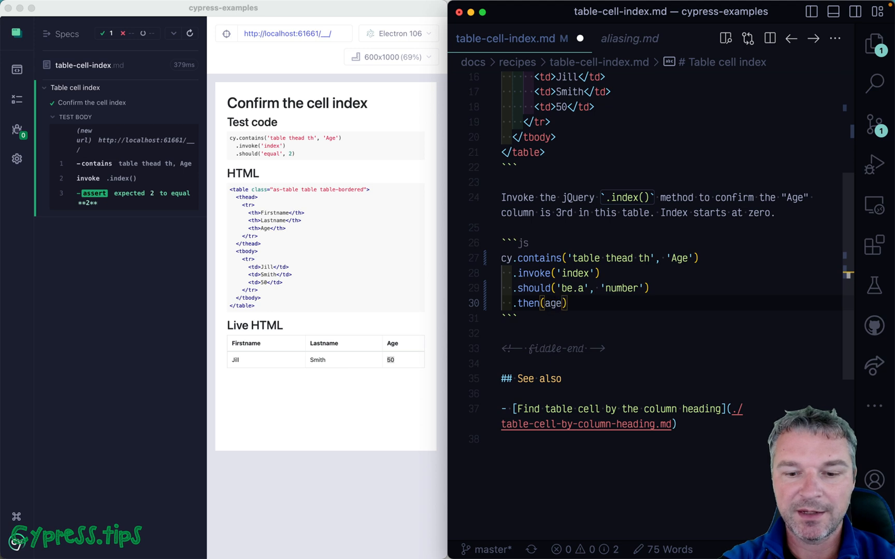
pyautogui.write('ageIndex => {')
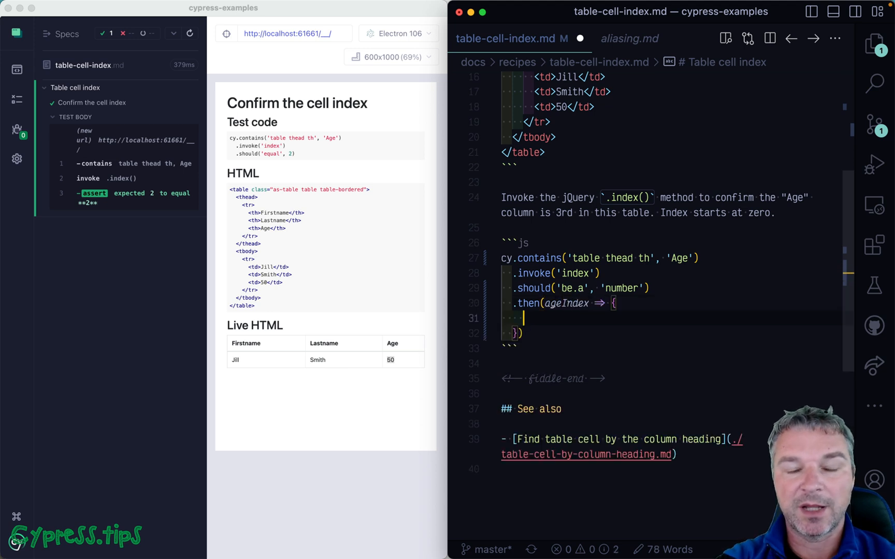
pyautogui.write('cy.contains(')
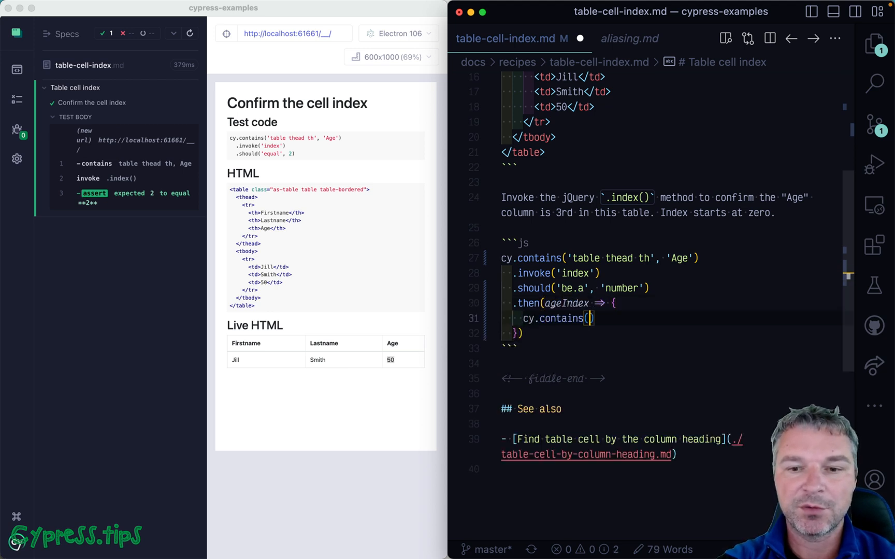
pyautogui.write("'table tbody tr', '")
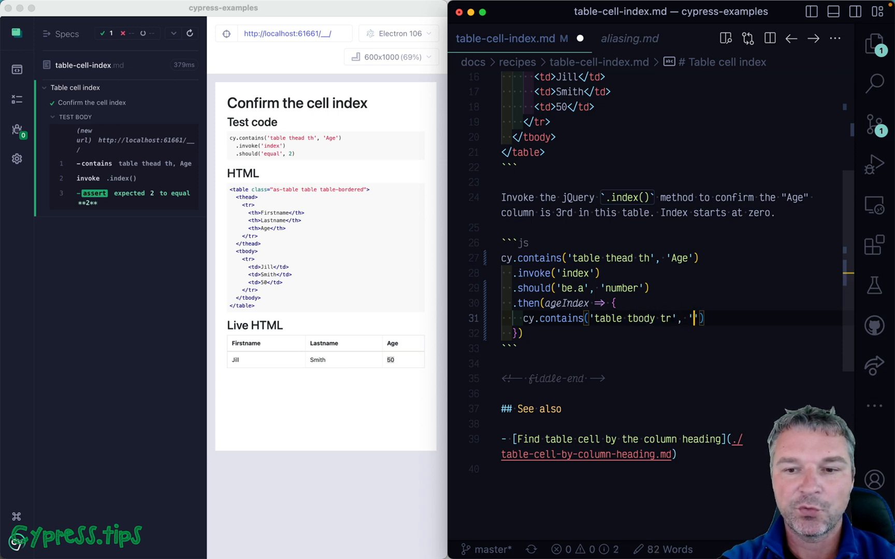
pyautogui.write('Jill')
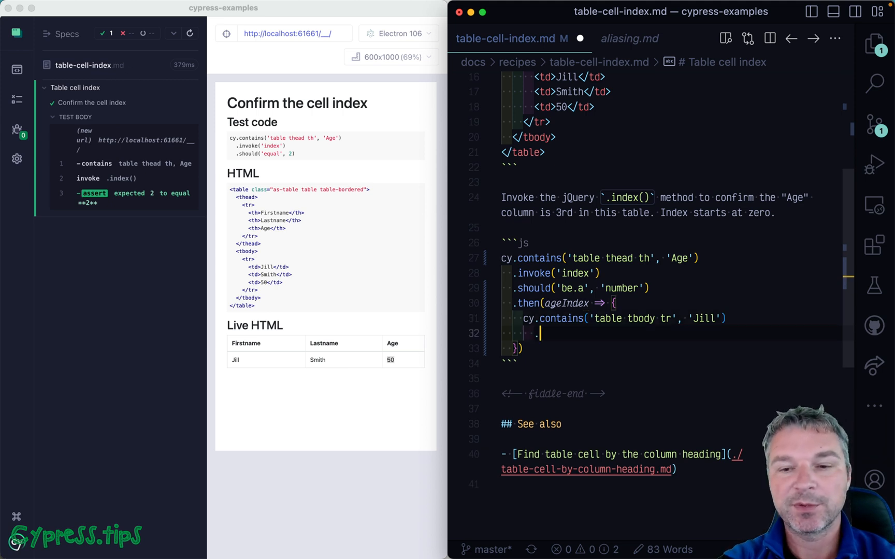
pyautogui.write(".contains('td'")
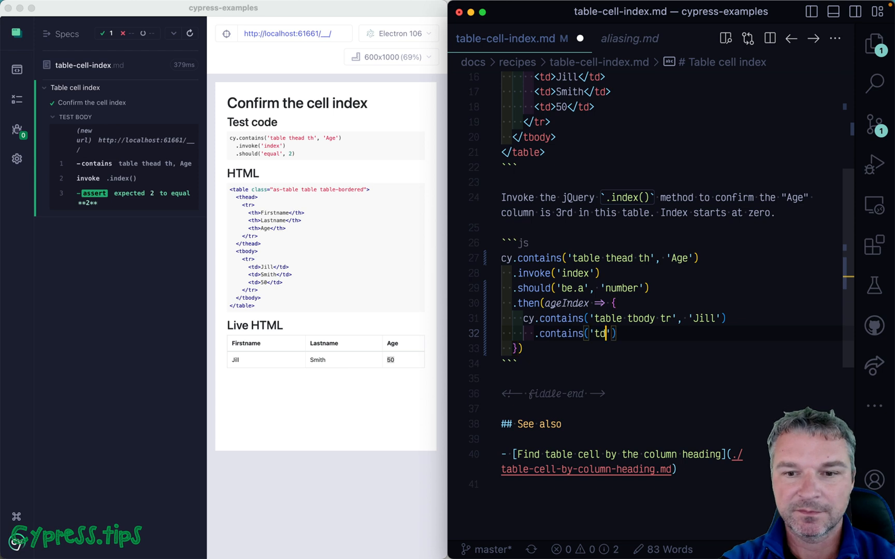
pyautogui.write(", ''")
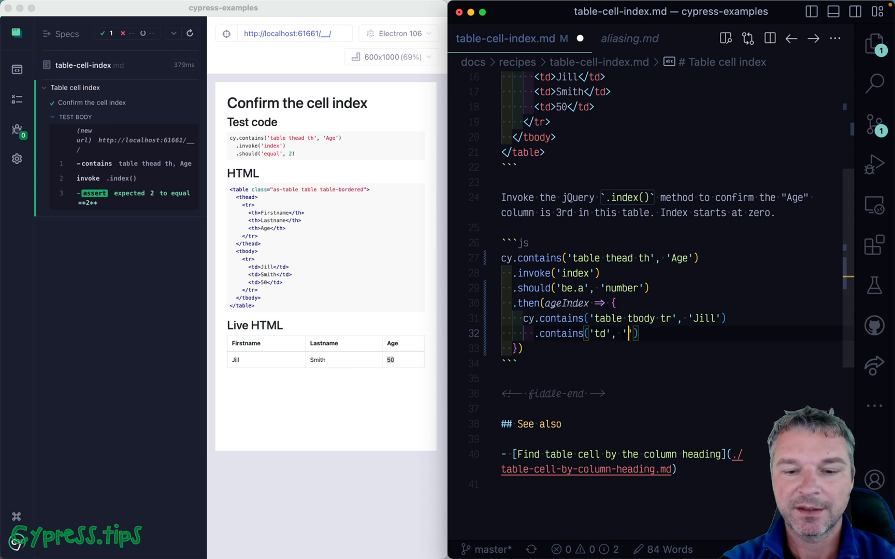
pyautogui.write('50')
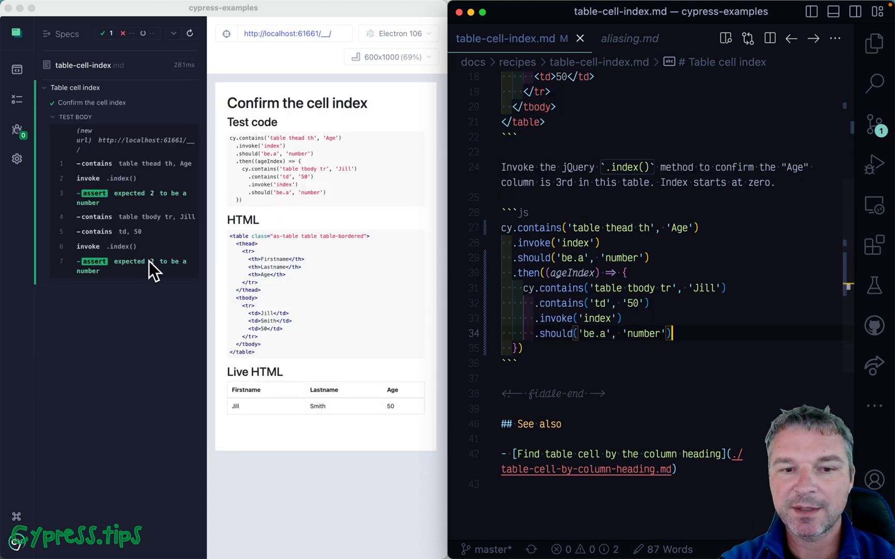
pyautogui.moveTo(695, 334)
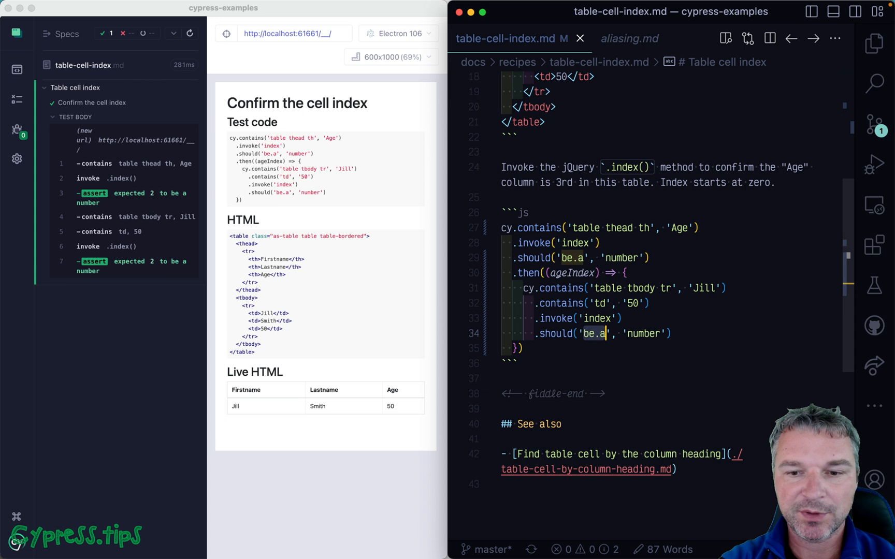
# Step: Assert the '50' cell's index should equal ageIndex
pyautogui.write("equal', a")
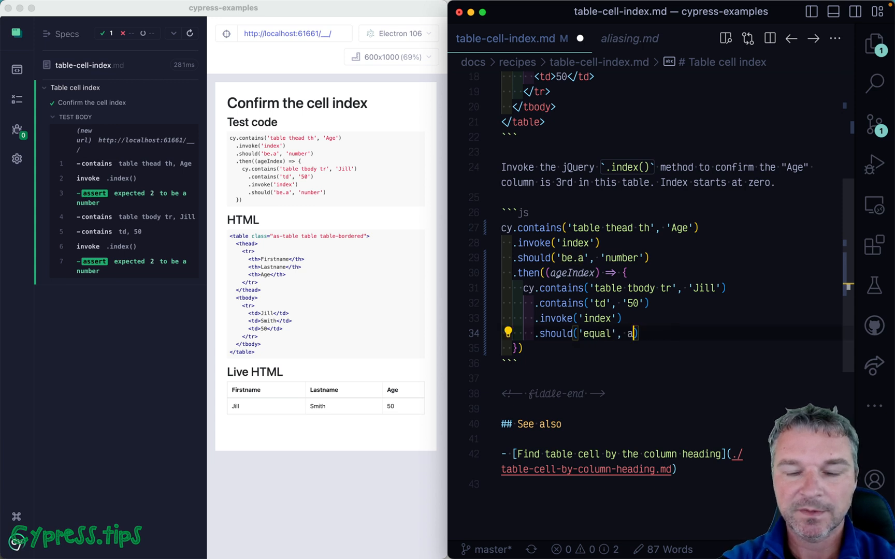
pyautogui.write('geIndex')
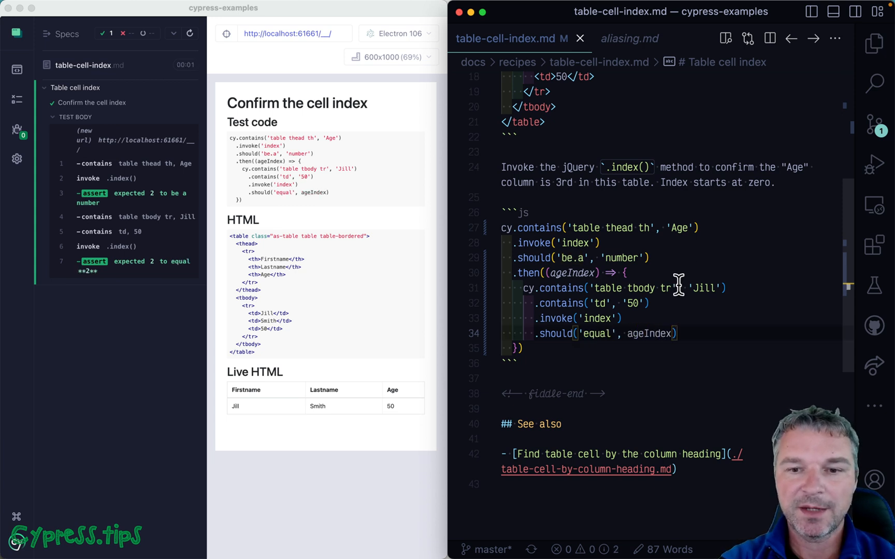